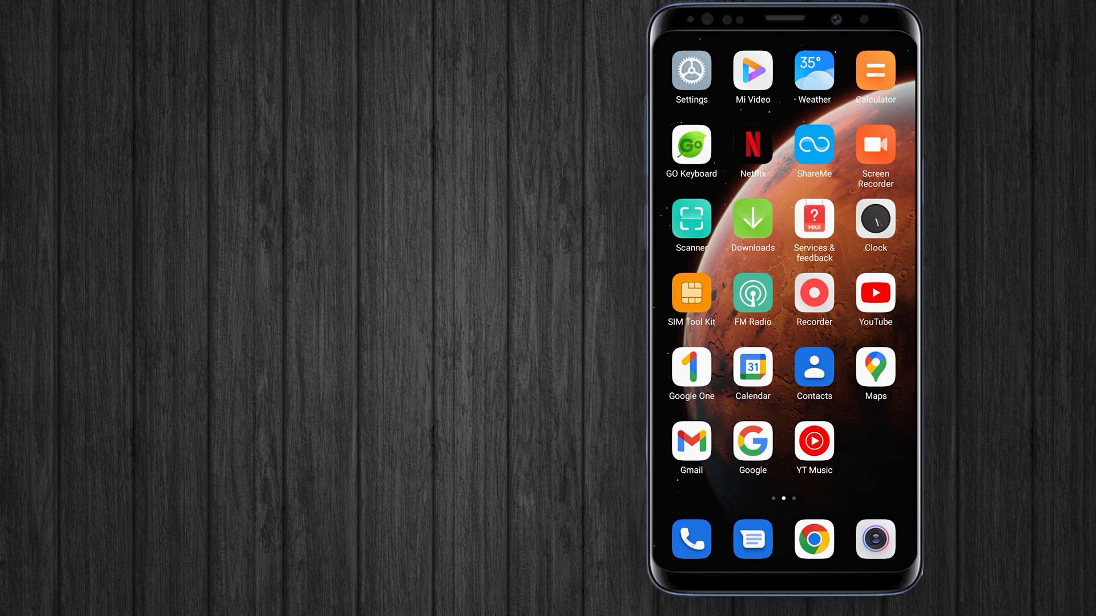
# - Bring up the phone's power menu with aeroplane, silent, reboot and power off options
pyautogui.moveTo(783, 20); pyautogui.dragTo(783, 279)
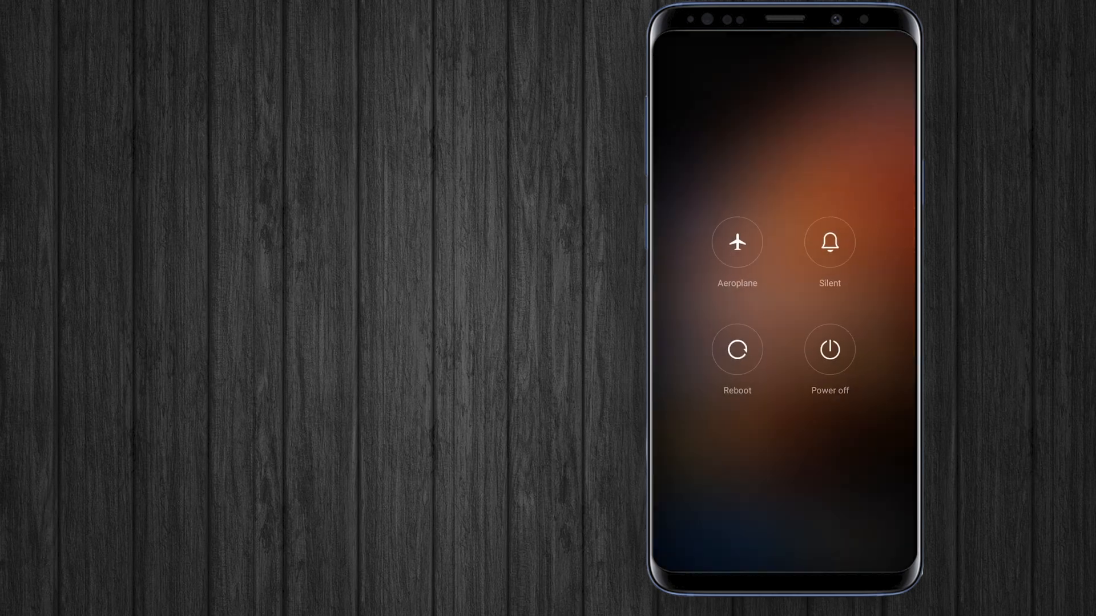
# - Reboot the phone by choosing Reboot and confirming it
pyautogui.click(736, 350)
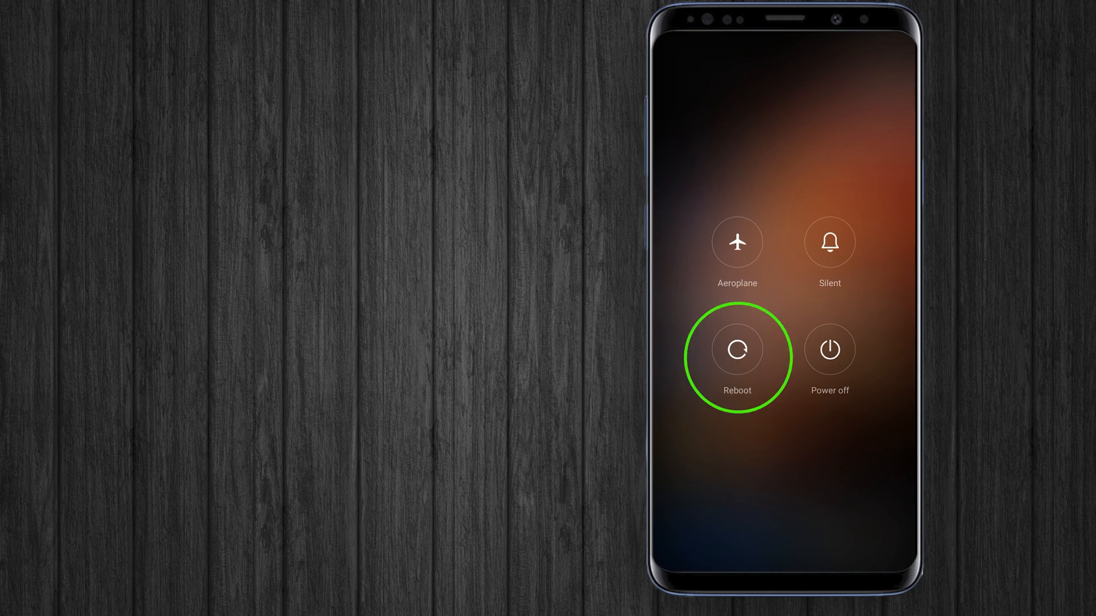
pyautogui.click(736, 349)
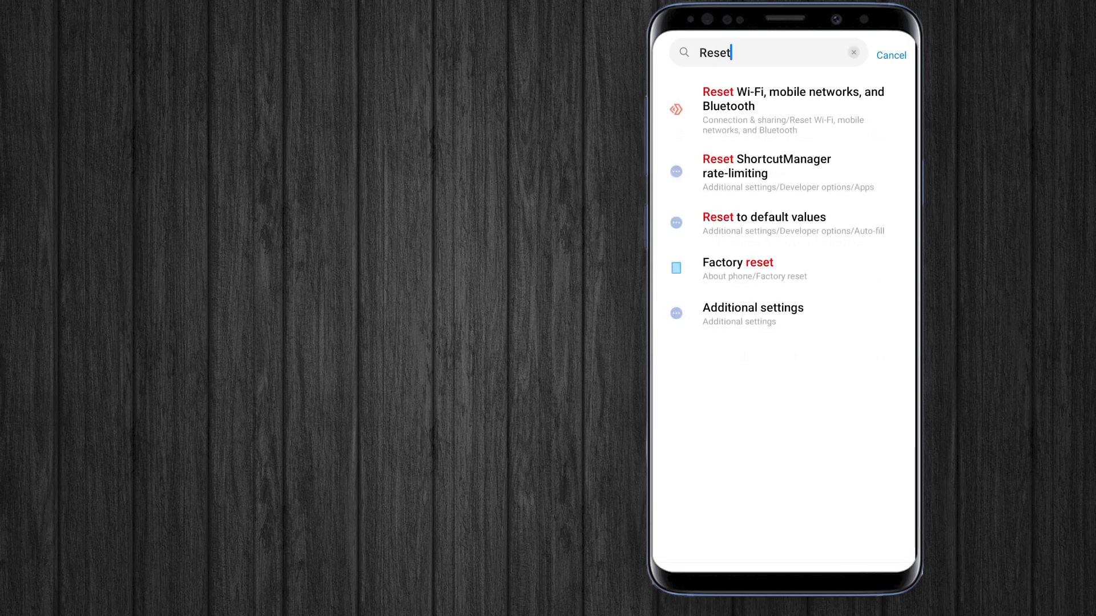
# - Reset the Wi-Fi, mobile network and Bluetooth settings from the network reset page
pyautogui.click(793, 110)
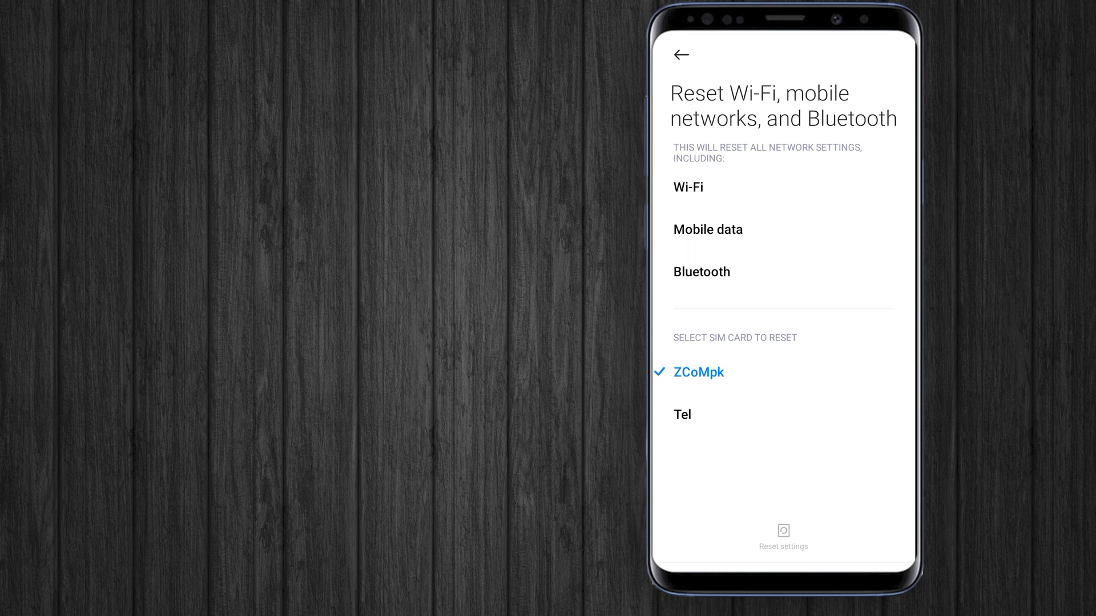
pyautogui.click(783, 538)
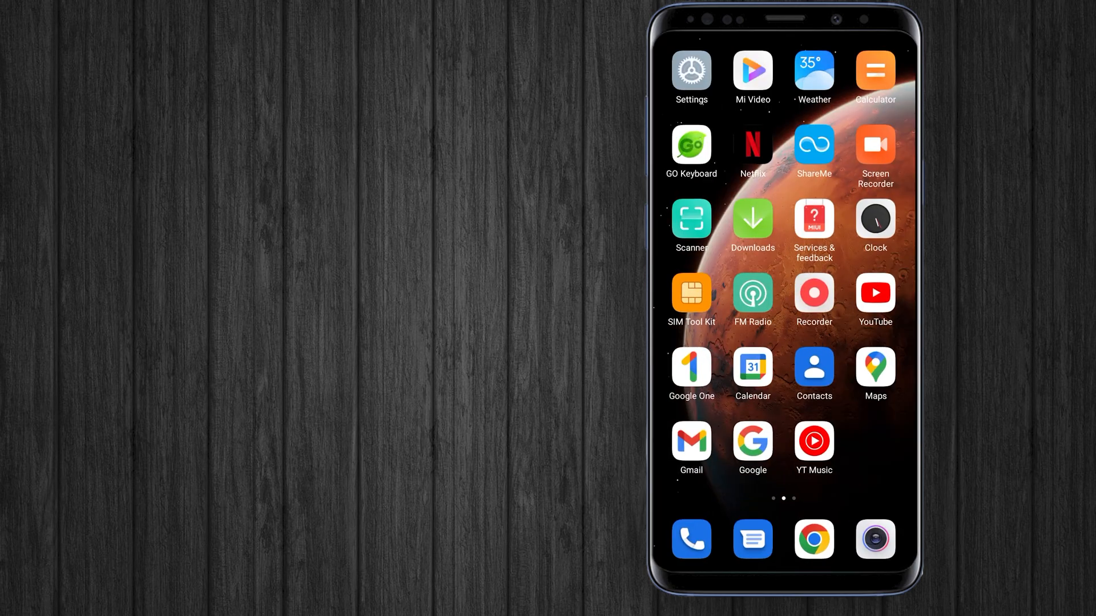
# - Go from the home screen into Settings and reach the Manage apps list of installed apps
pyautogui.click(690, 68)
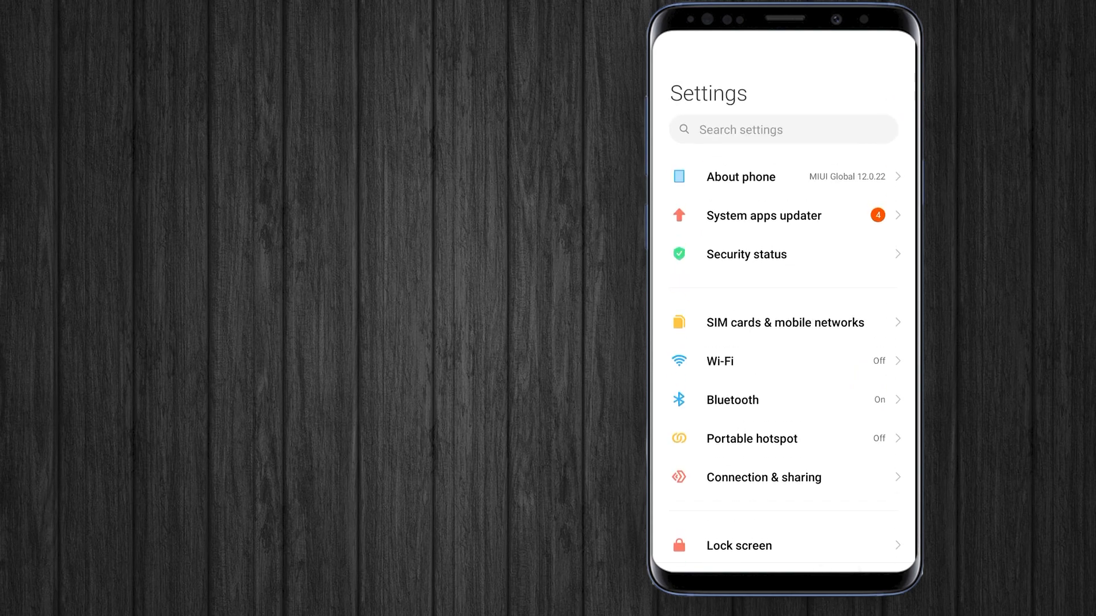
pyautogui.scroll(-3)
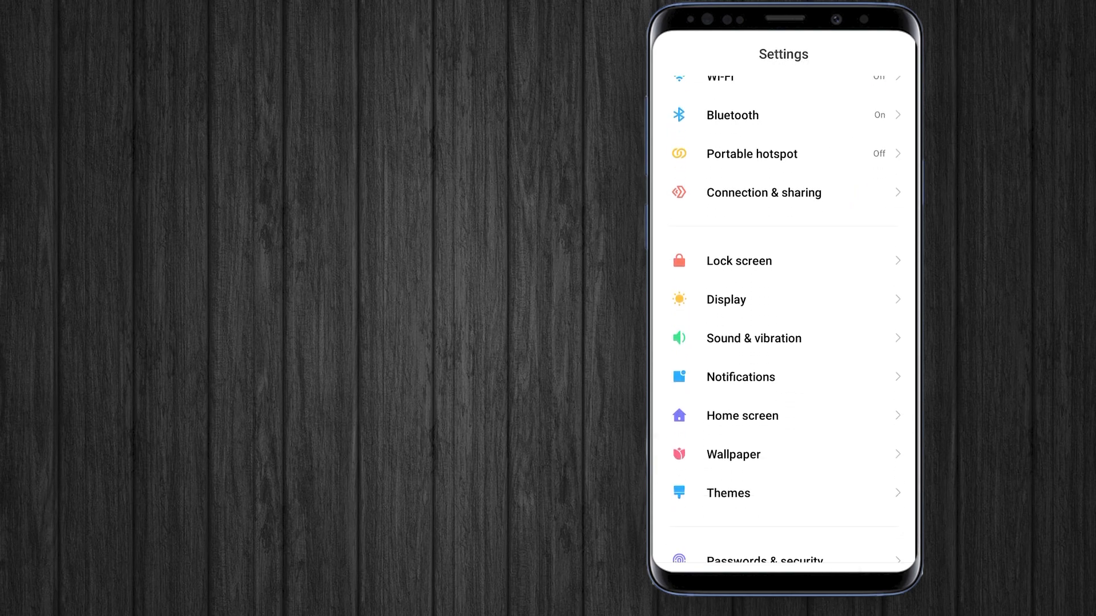
pyautogui.scroll(-3)
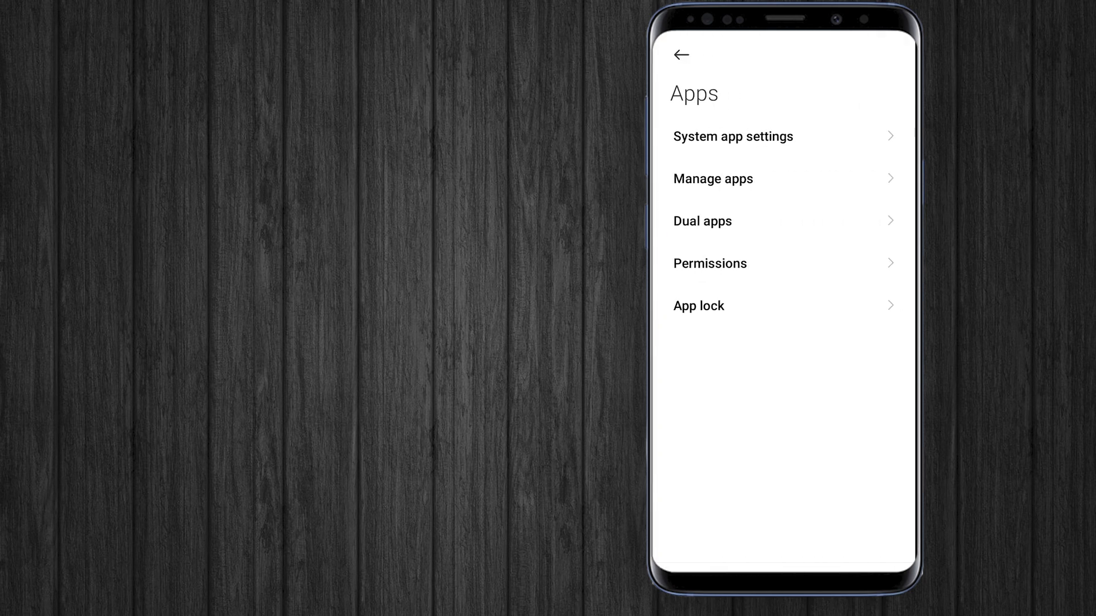
pyautogui.click(713, 178)
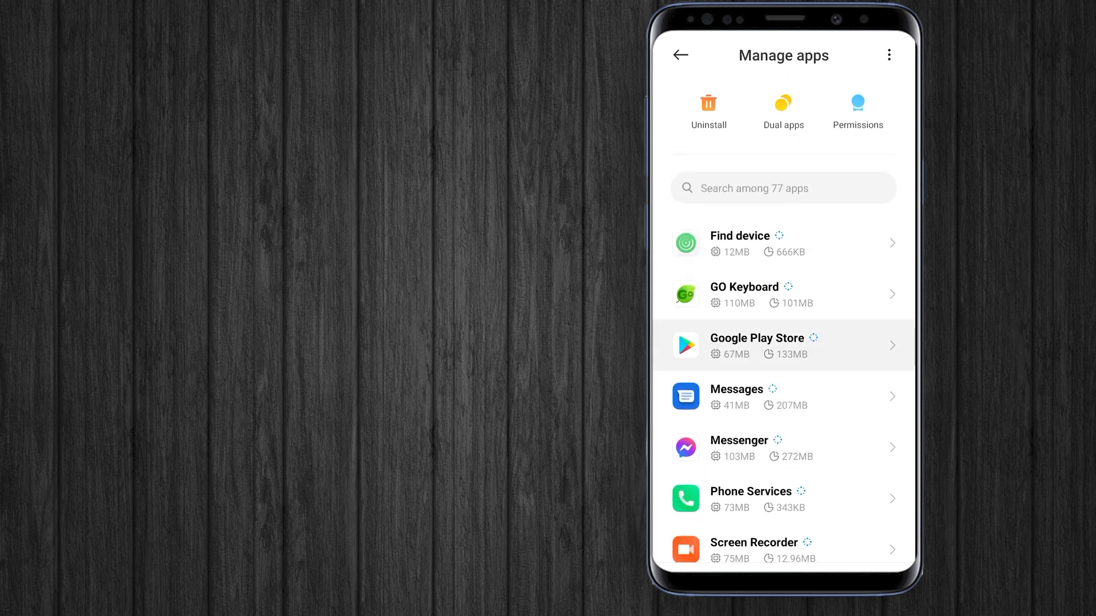
# - Clear Google Play Store's stored data, then request a force stop so its confirmation shows
pyautogui.click(783, 345)
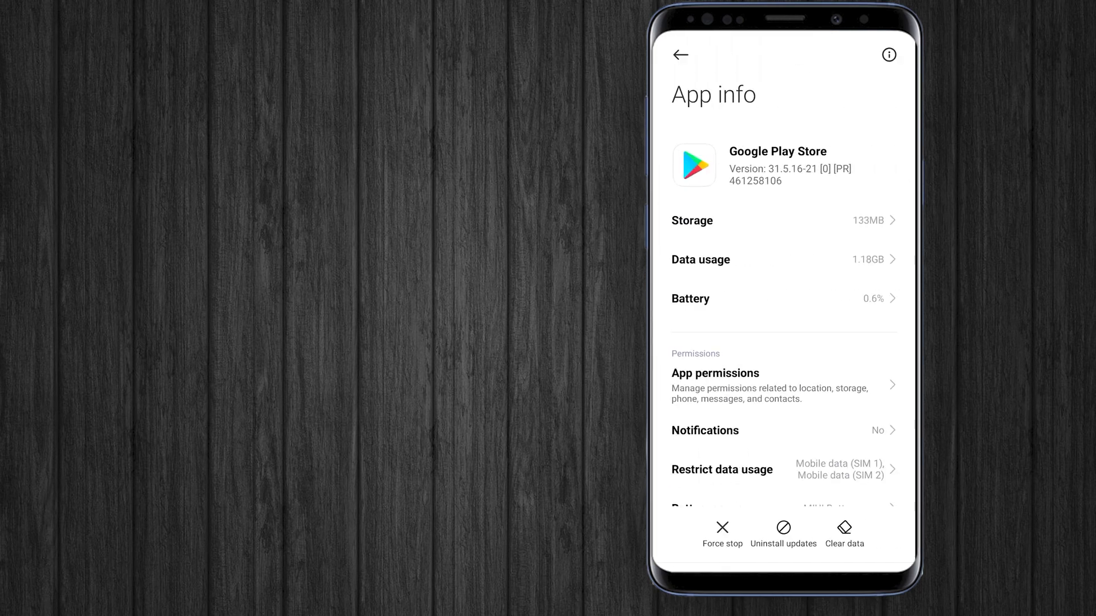
pyautogui.scroll(-3)
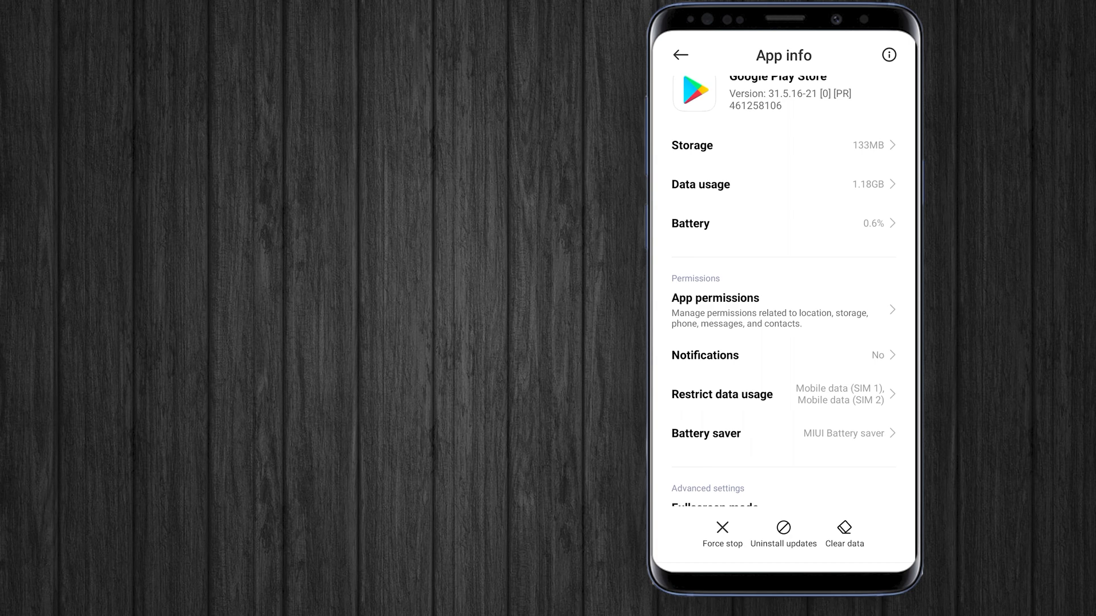
pyautogui.click(844, 533)
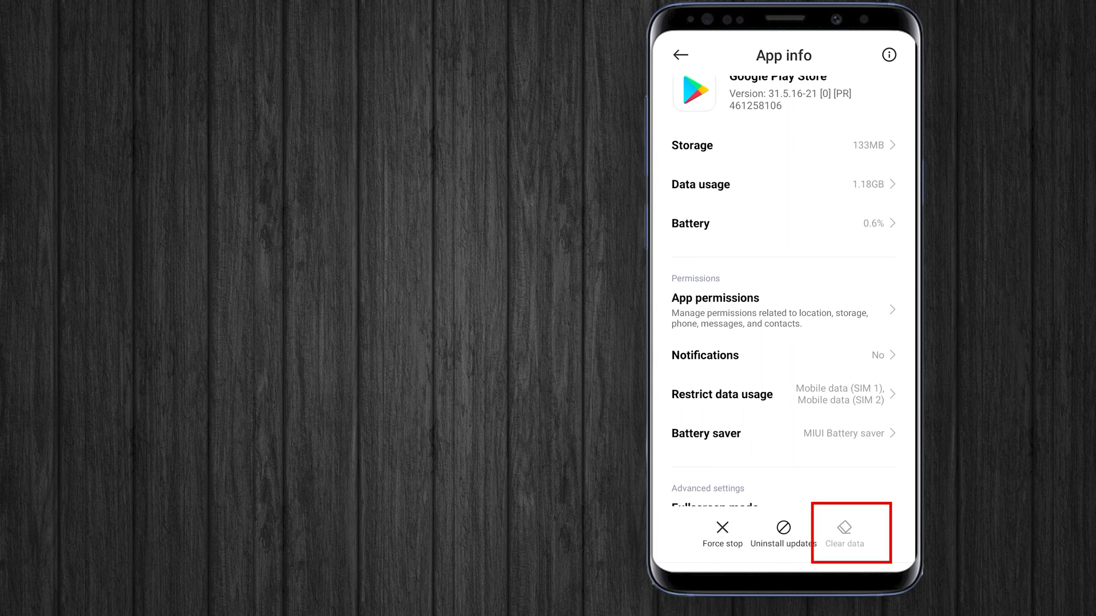
pyautogui.click(845, 533)
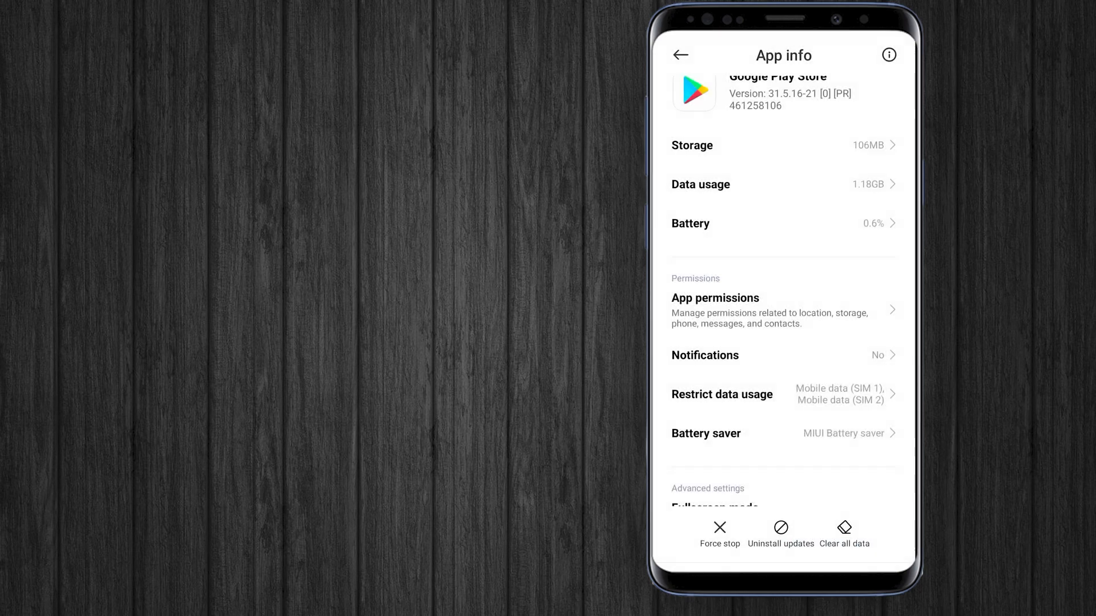
pyautogui.click(718, 534)
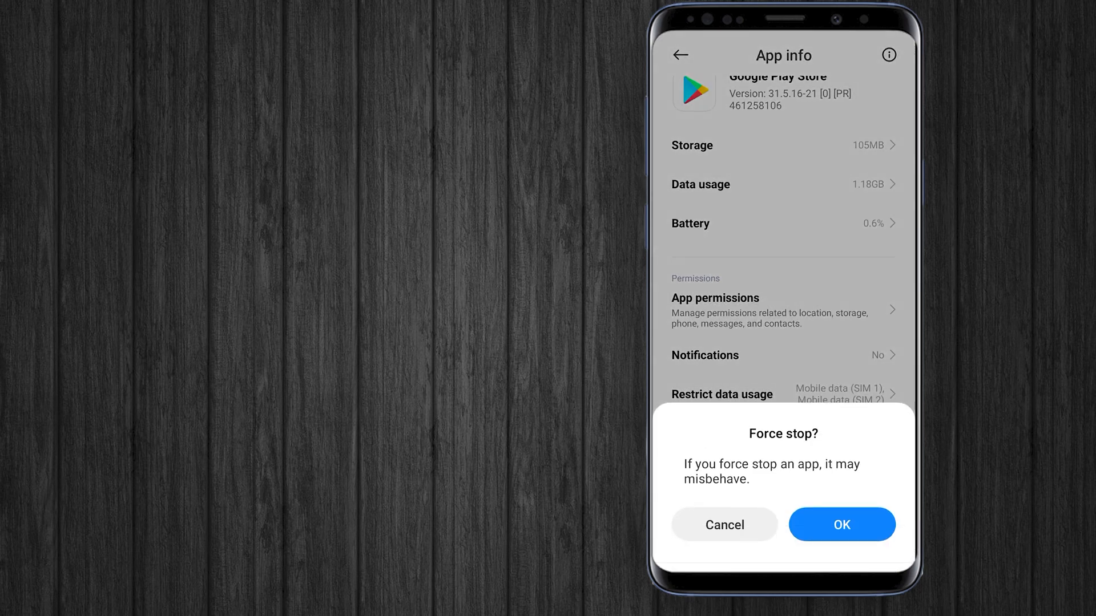